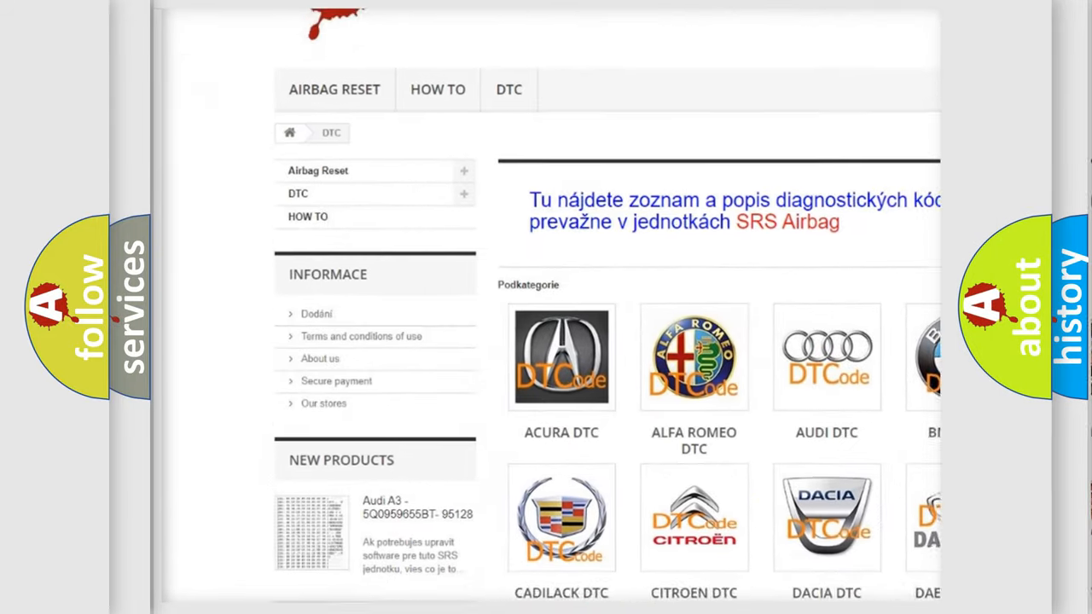
scroll(down, 3)
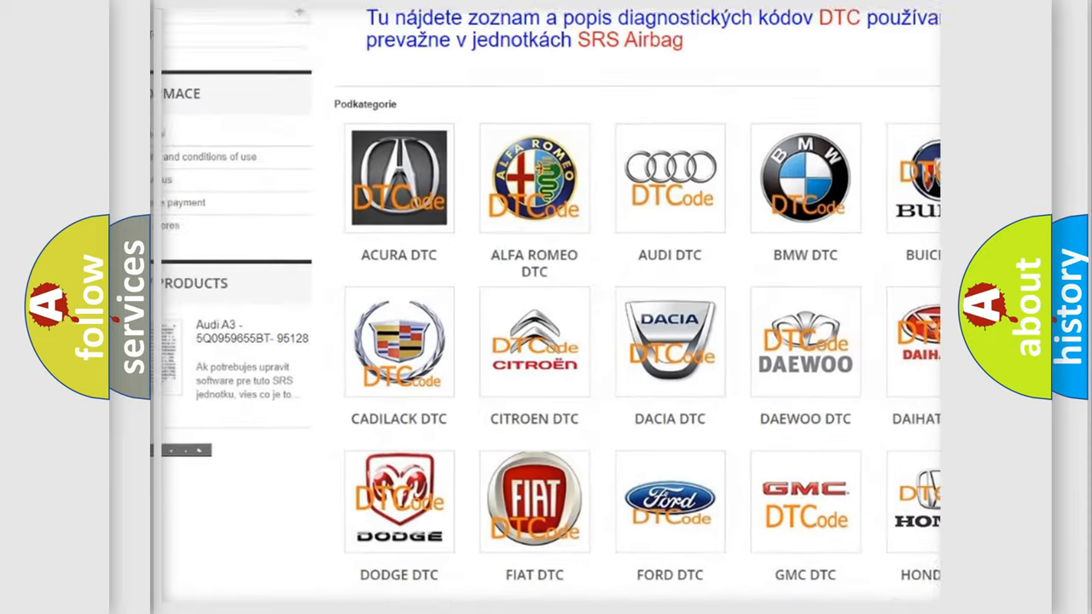
scroll(down, 3)
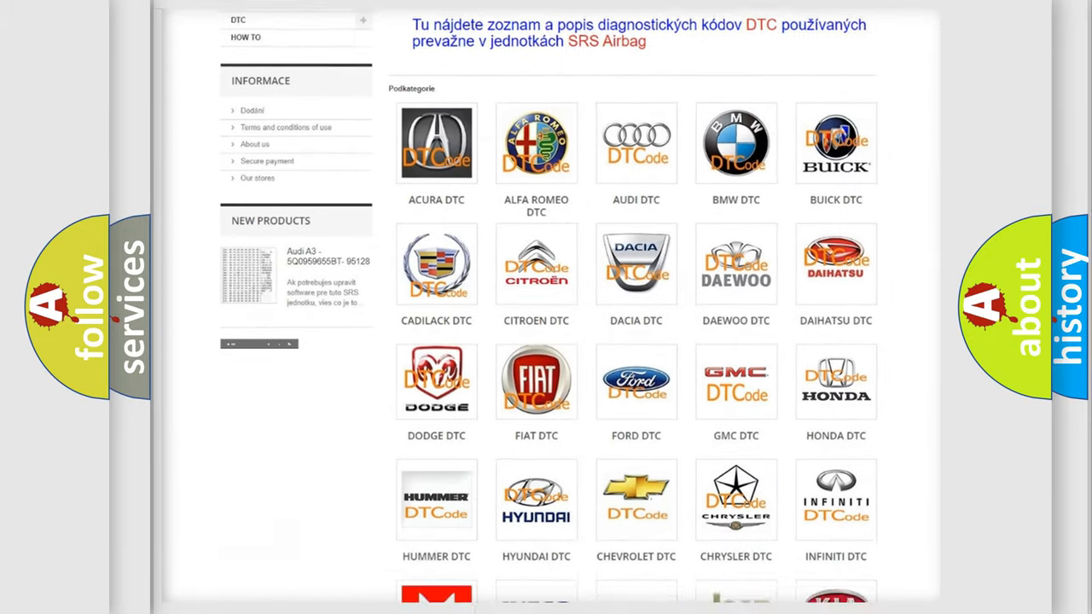
scroll(down, 3)
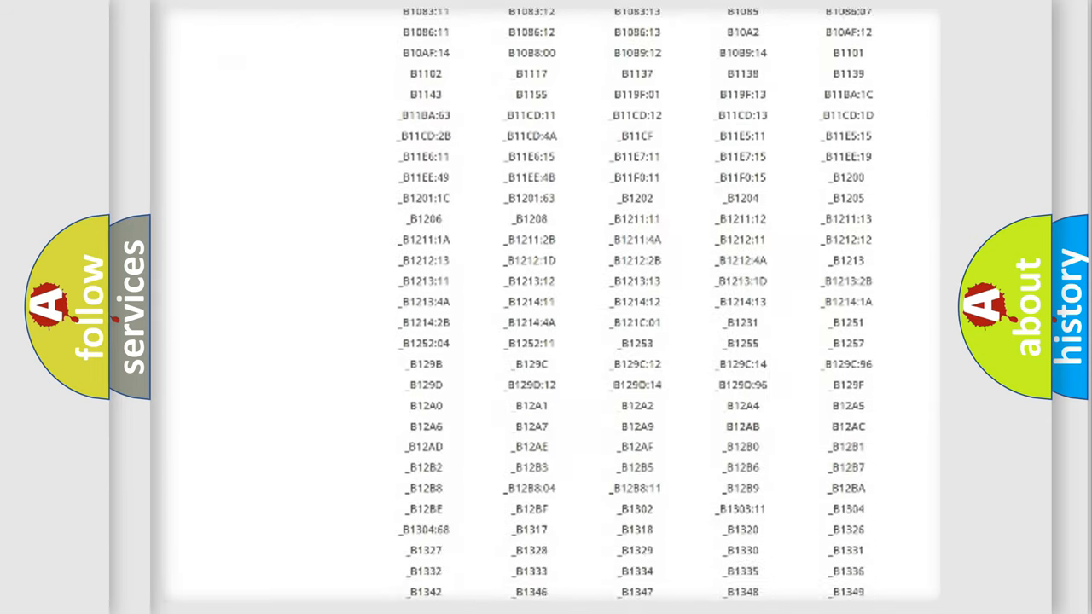
scroll(down, 3)
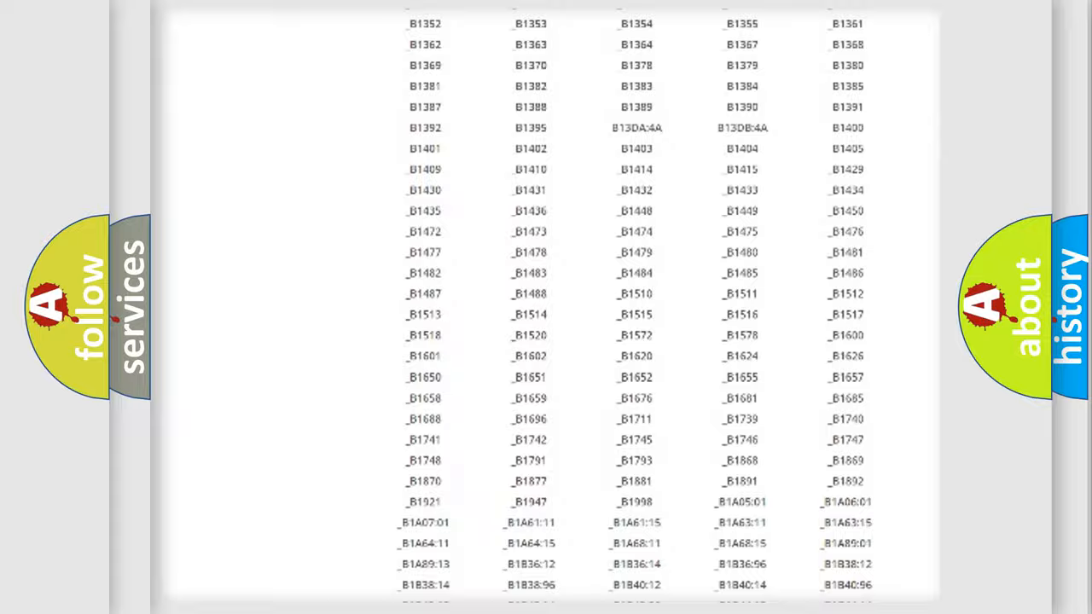